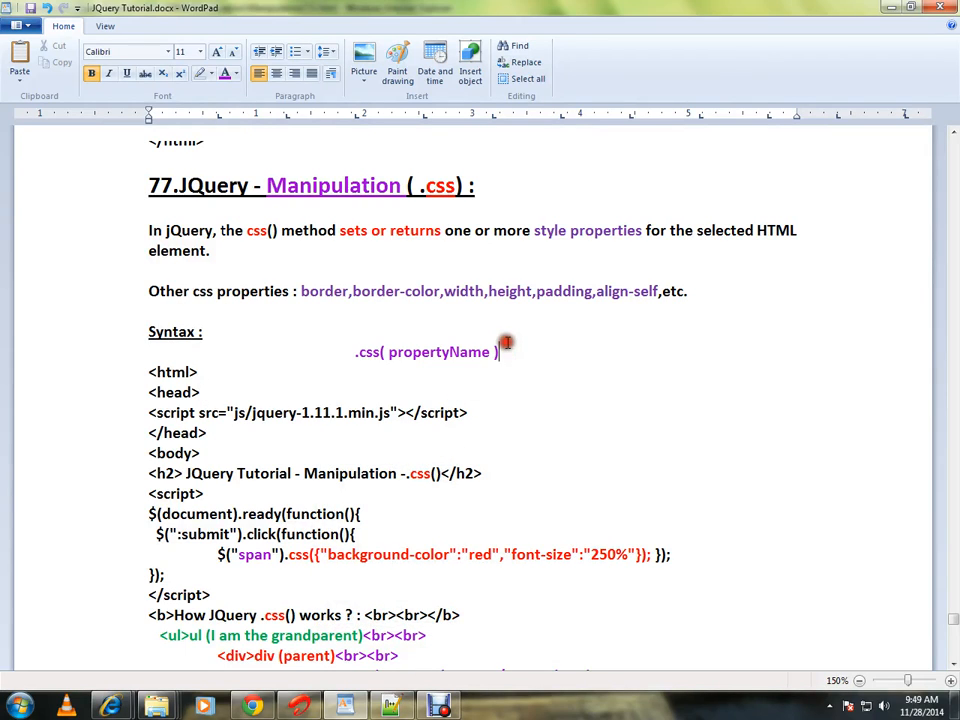
Step: Scroll down and highlight the word propertyName in the css() syntax, then deselect it
{"action": "double_click", "coordinate": [438, 186]}
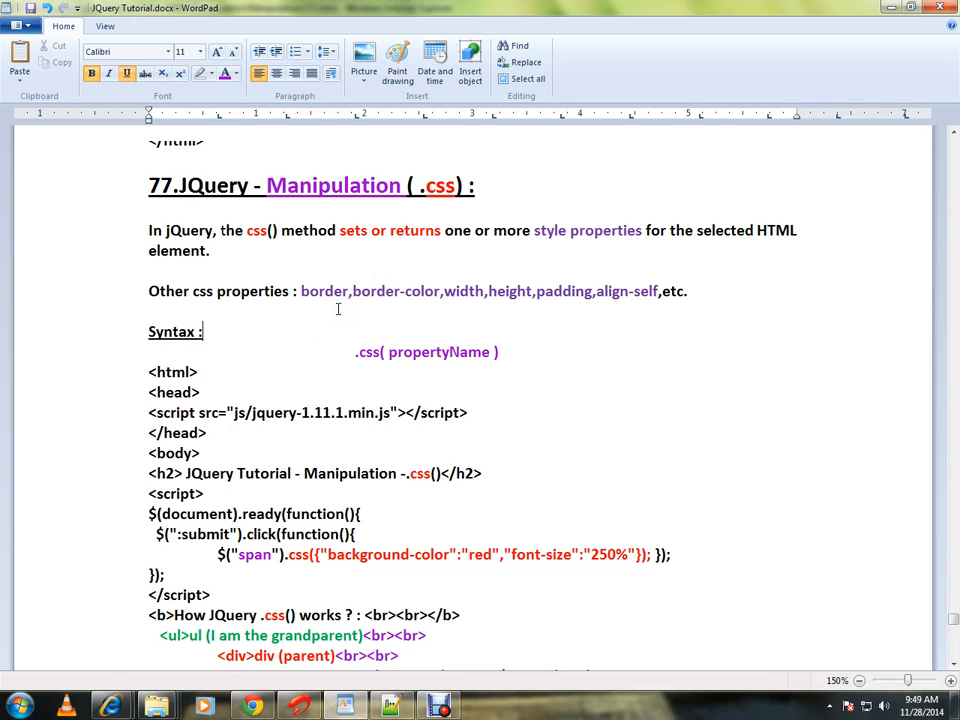
{"action": "mouse_move", "coordinate": [464, 308]}
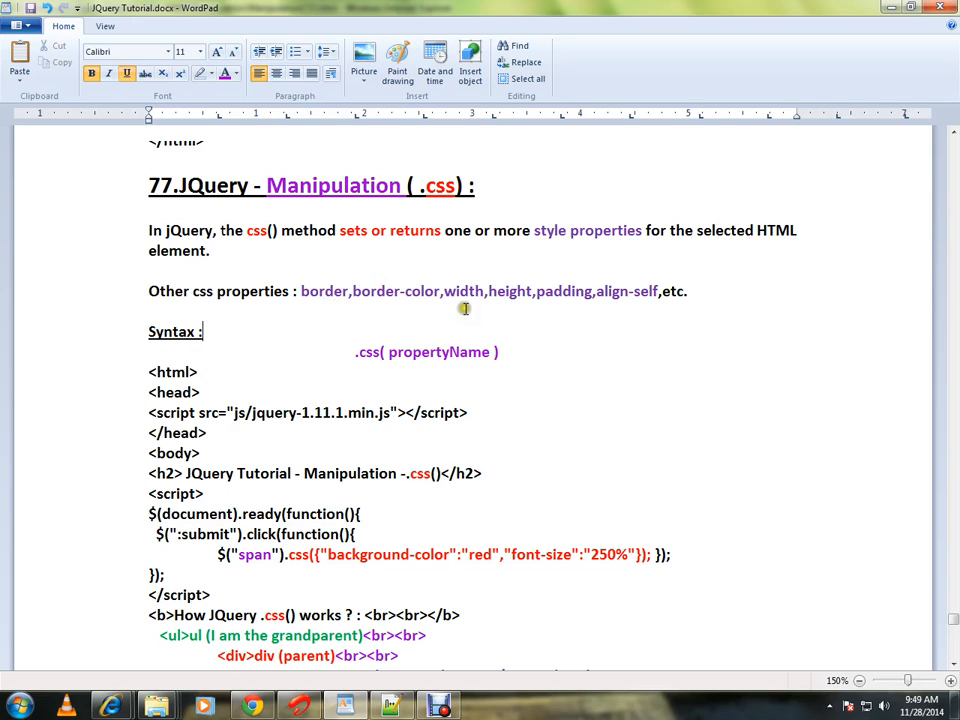
{"action": "mouse_move", "coordinate": [590, 294]}
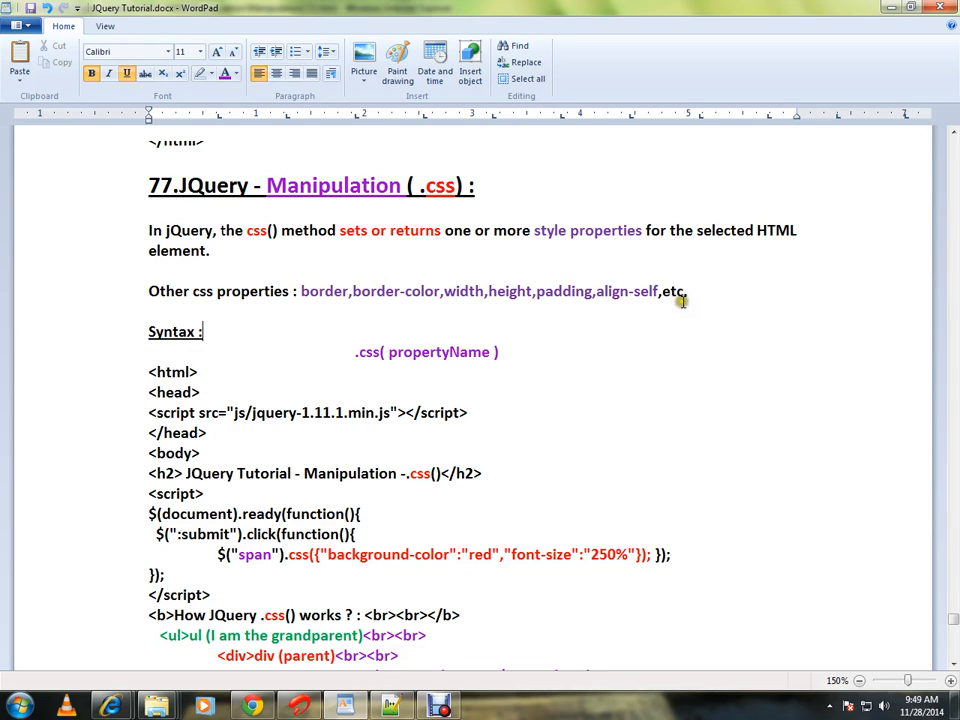
{"action": "mouse_move", "coordinate": [569, 319]}
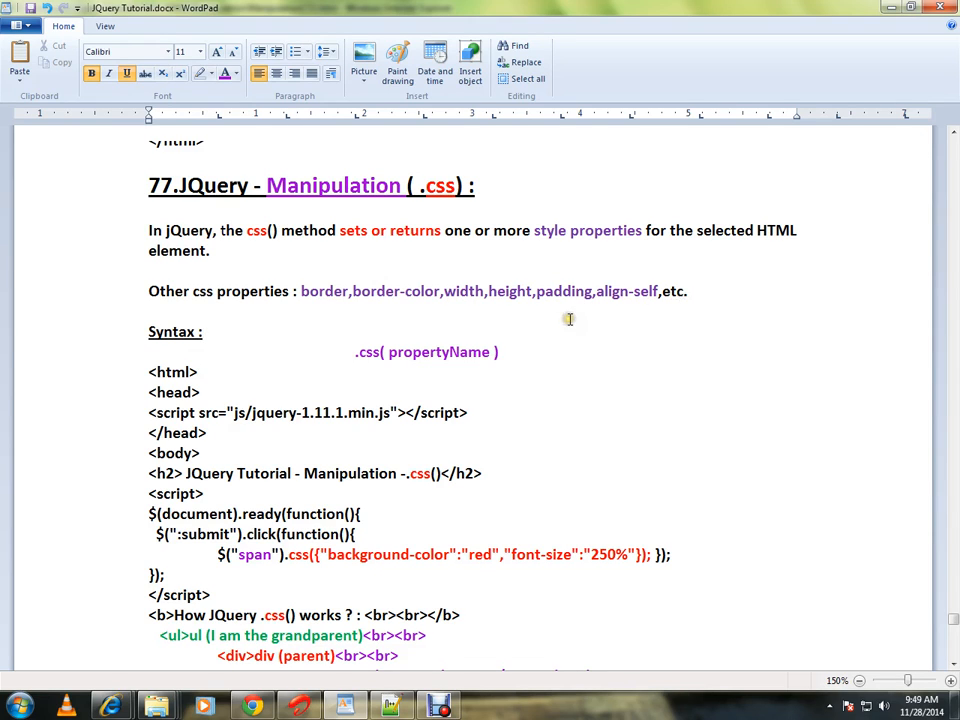
{"action": "mouse_move", "coordinate": [418, 218]}
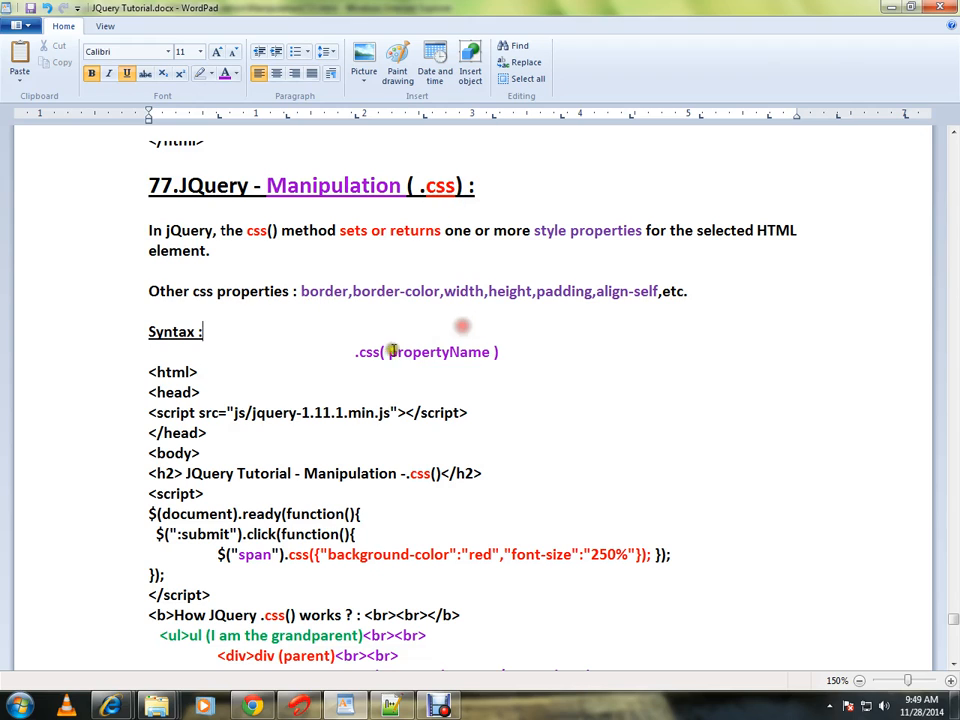
{"action": "scroll", "scroll_direction": "down", "scroll_amount": 3}
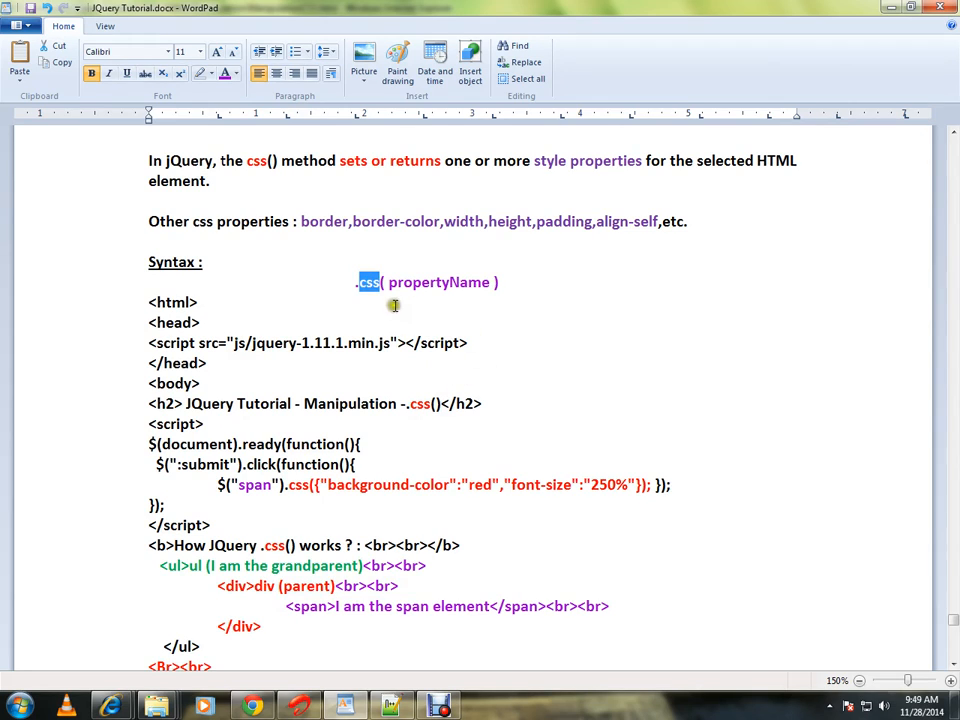
{"action": "double_click", "coordinate": [437, 282]}
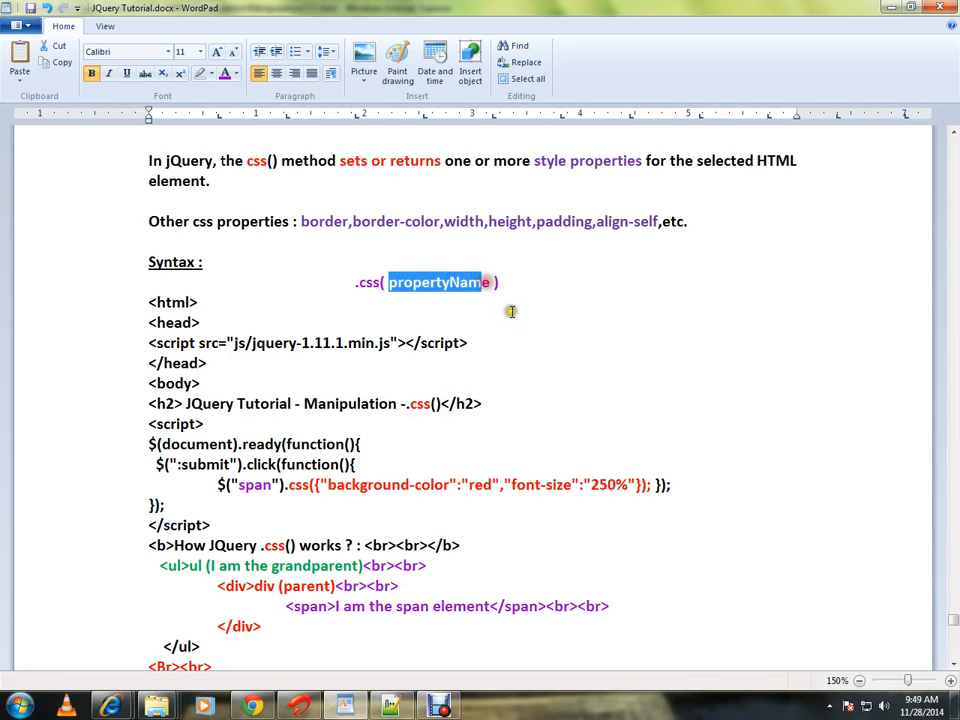
{"action": "left_click", "coordinate": [506, 311]}
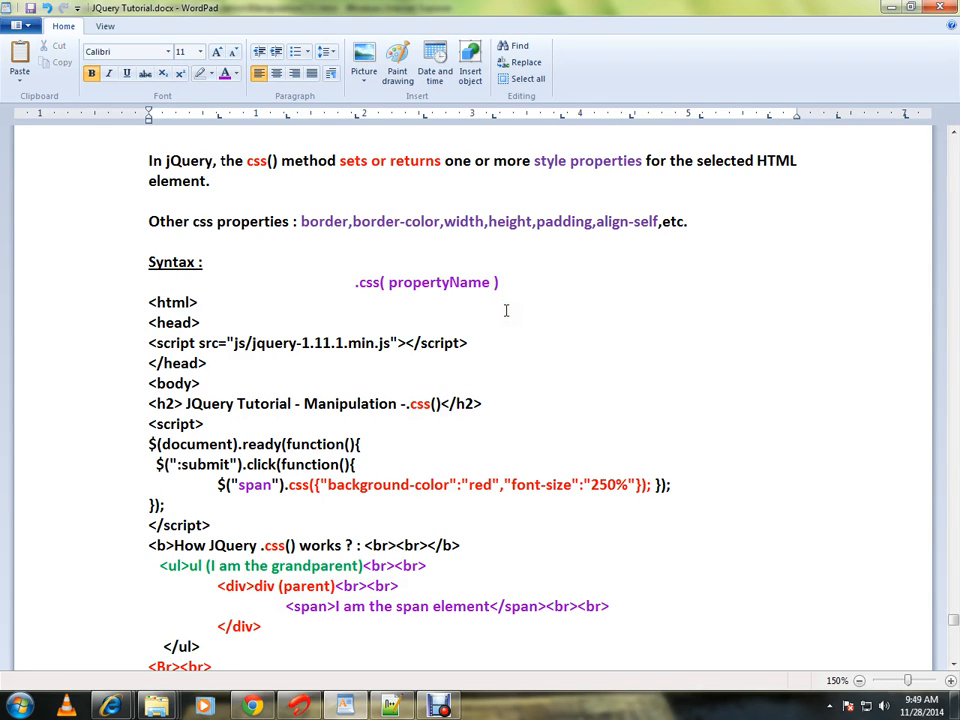
Step: Scroll further and highlight the whole span element line, then clear the selection
{"action": "scroll", "scroll_direction": "down", "scroll_amount": 3}
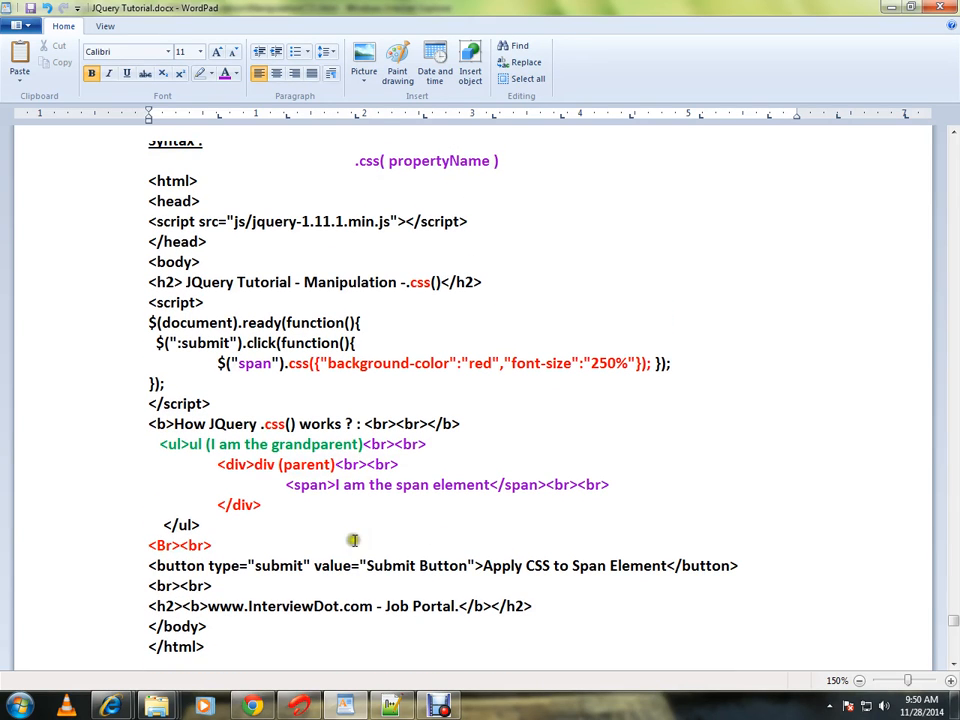
{"action": "left_click_drag", "start_coordinate": [286, 485], "coordinate": [608, 485]}
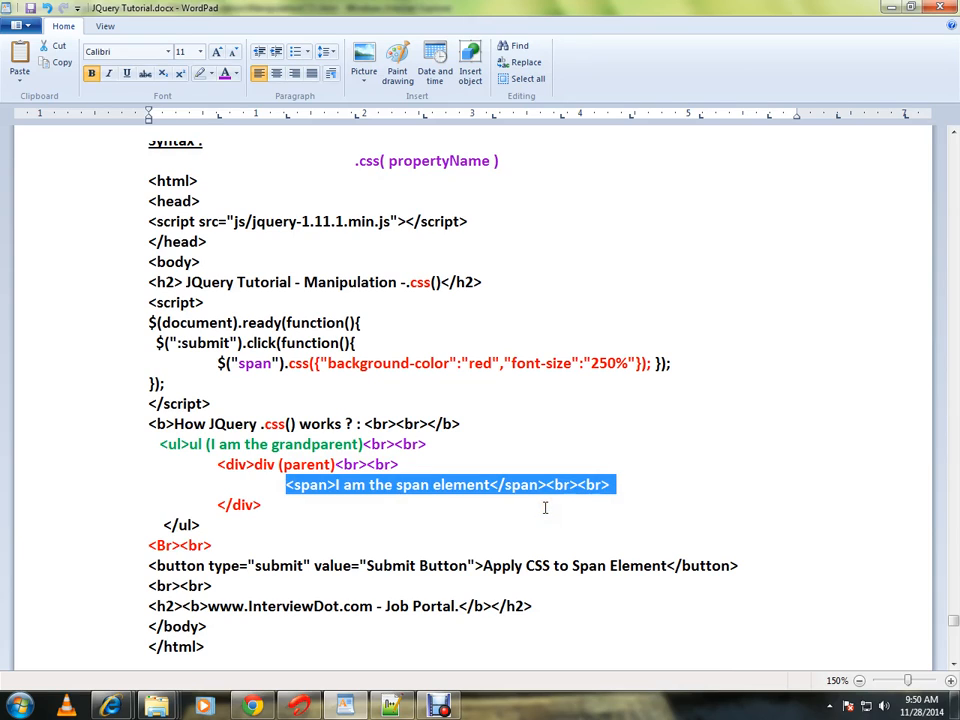
{"action": "left_click", "coordinate": [544, 526]}
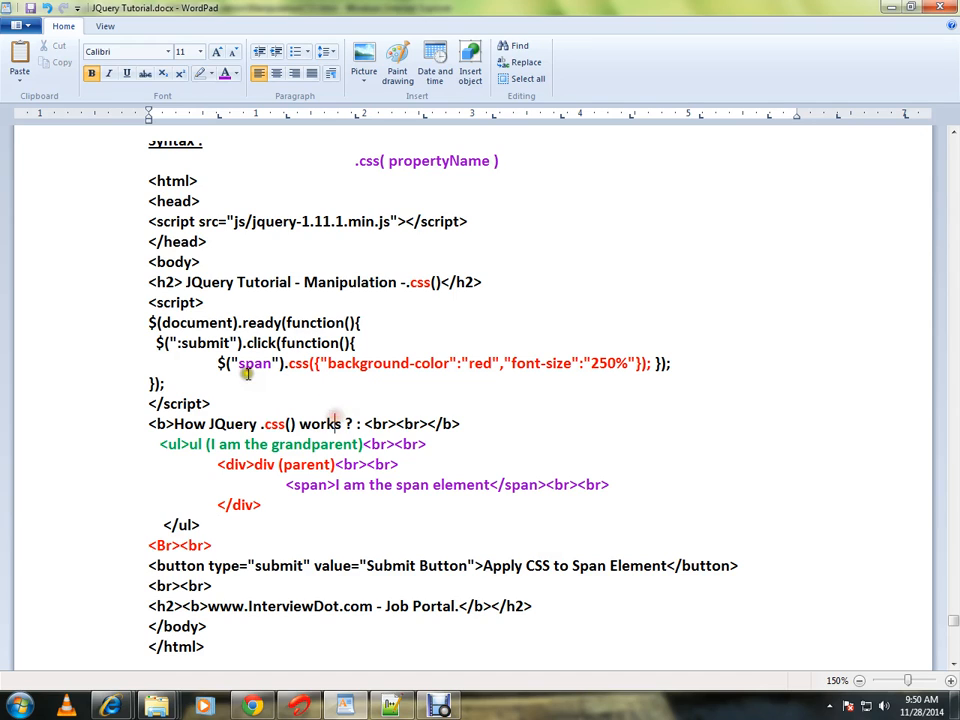
{"action": "double_click", "coordinate": [254, 363]}
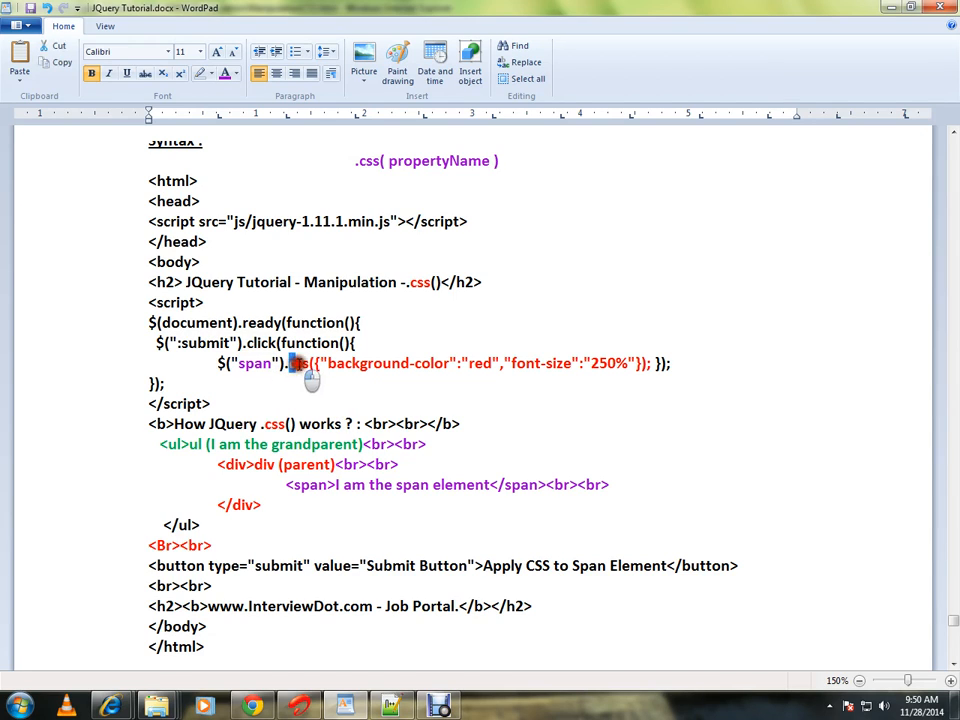
{"action": "double_click", "coordinate": [298, 362]}
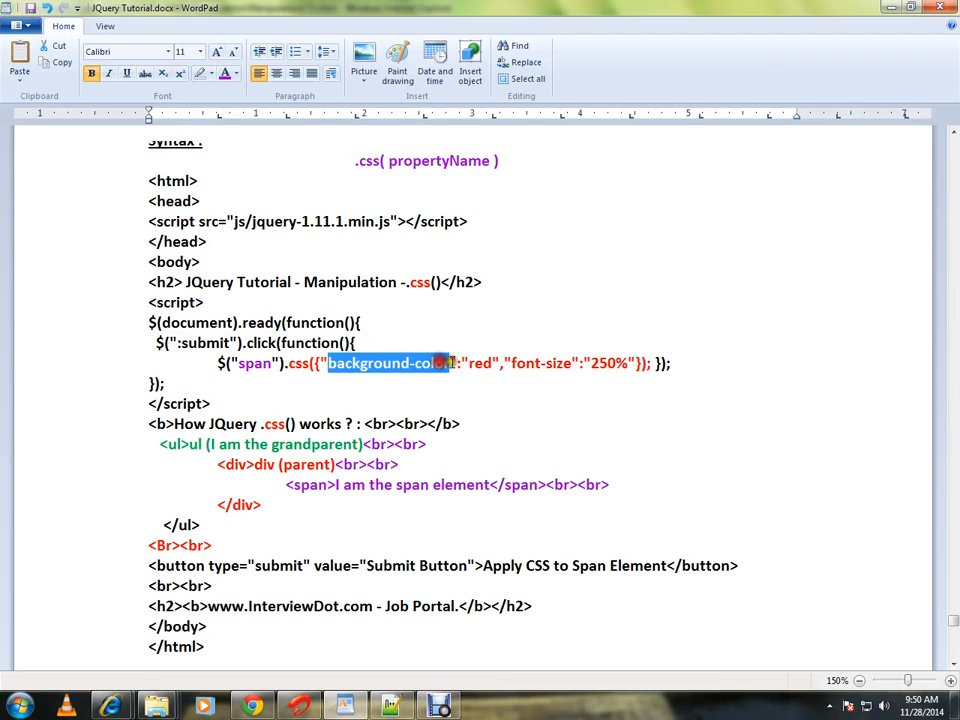
{"action": "double_click", "coordinate": [540, 363]}
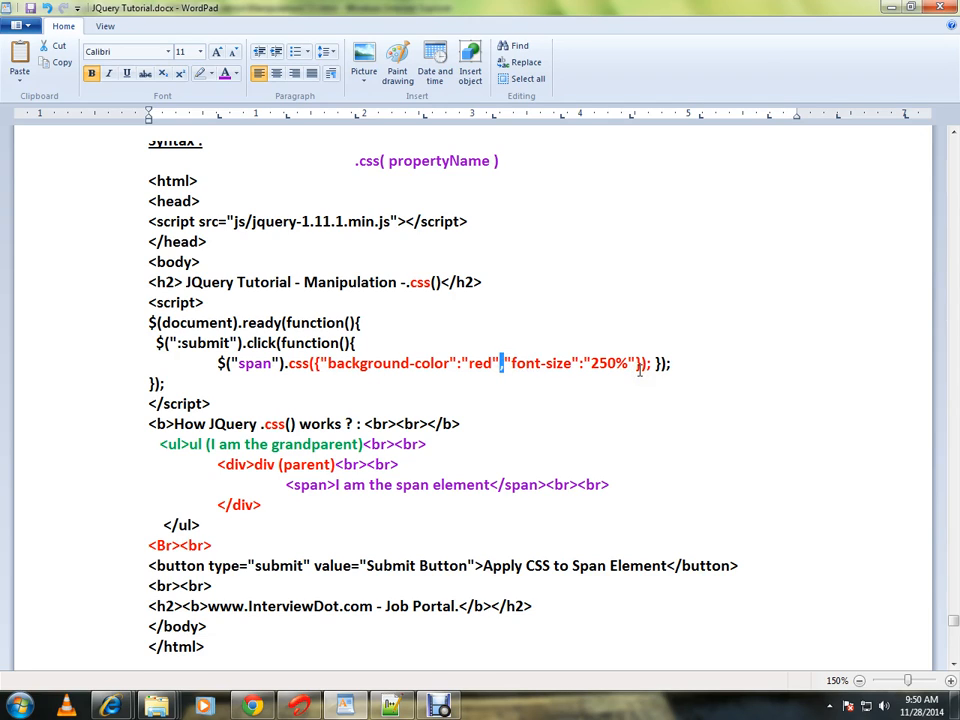
{"action": "double_click", "coordinate": [299, 363]}
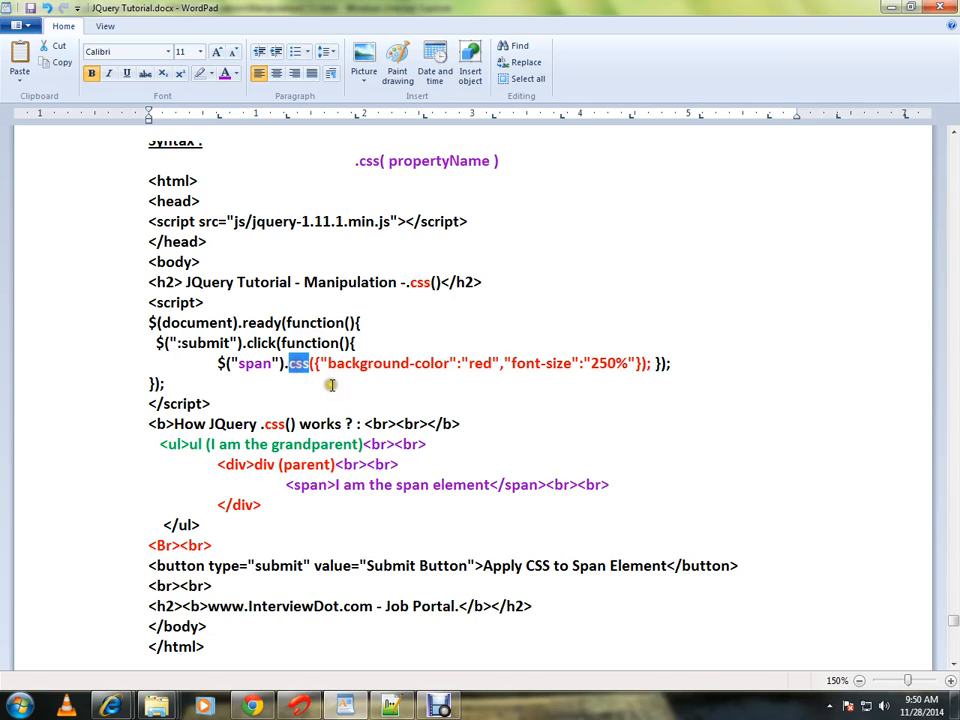
{"action": "double_click", "coordinate": [256, 363]}
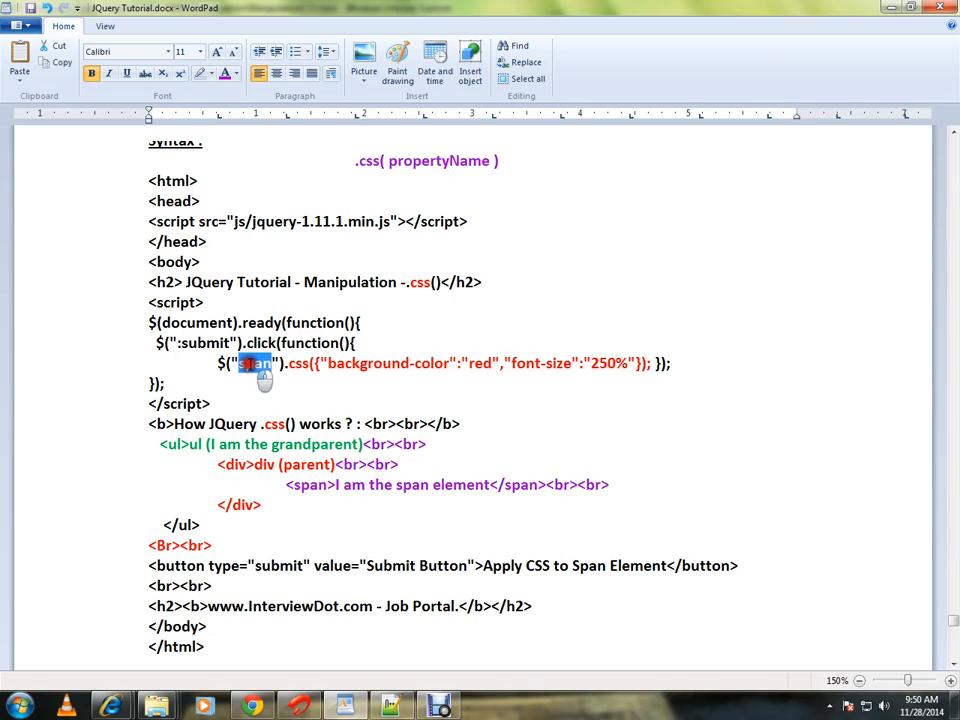
{"action": "mouse_move", "coordinate": [540, 370]}
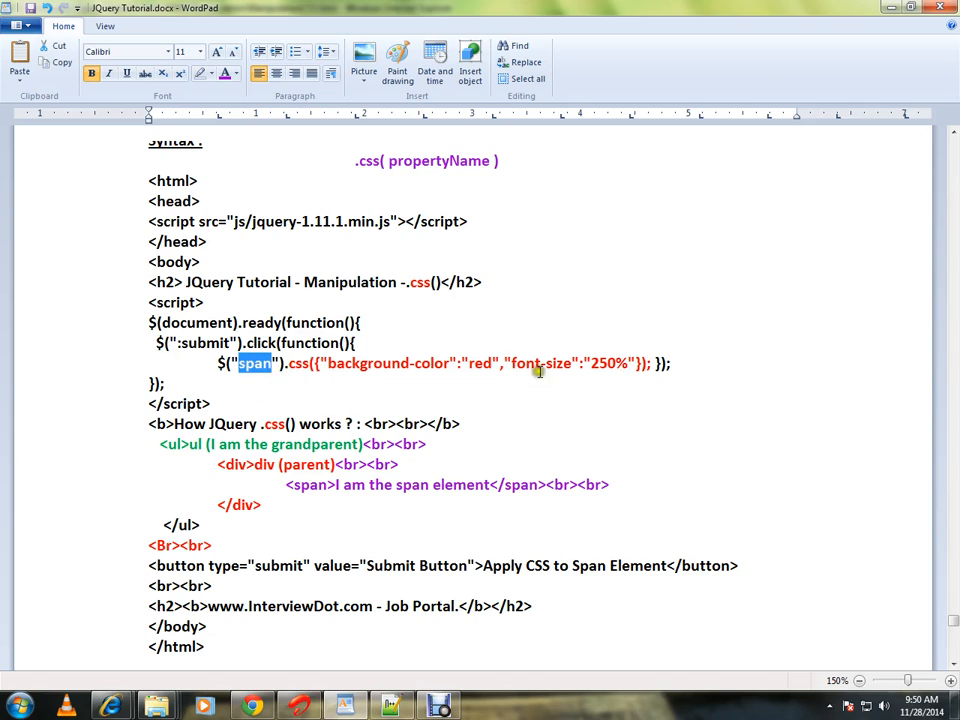
{"action": "left_click", "coordinate": [296, 363]}
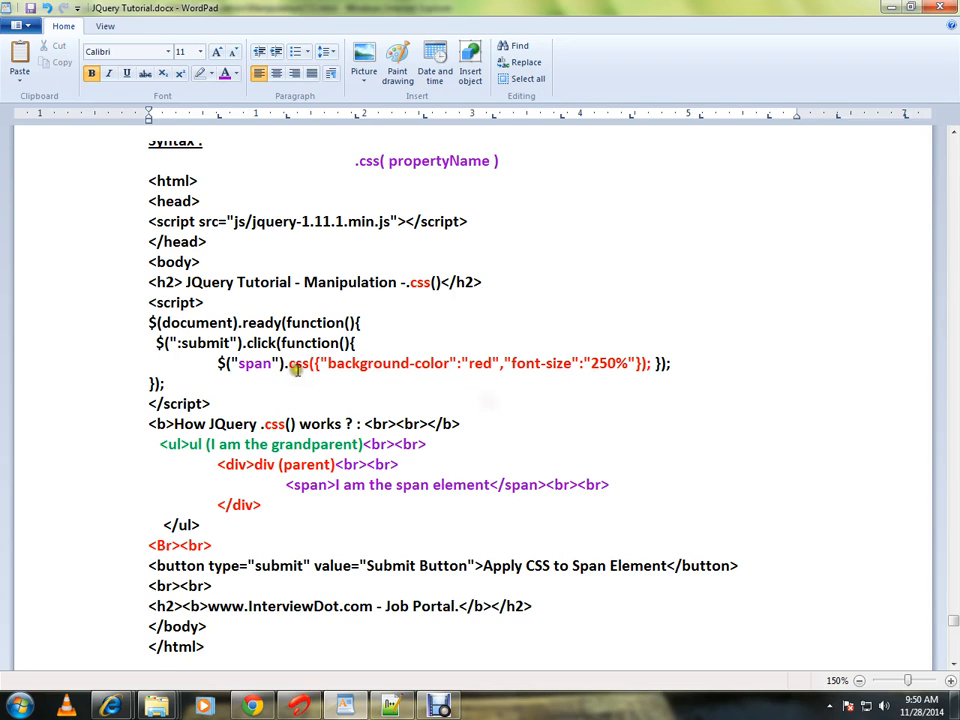
{"action": "double_click", "coordinate": [298, 363]}
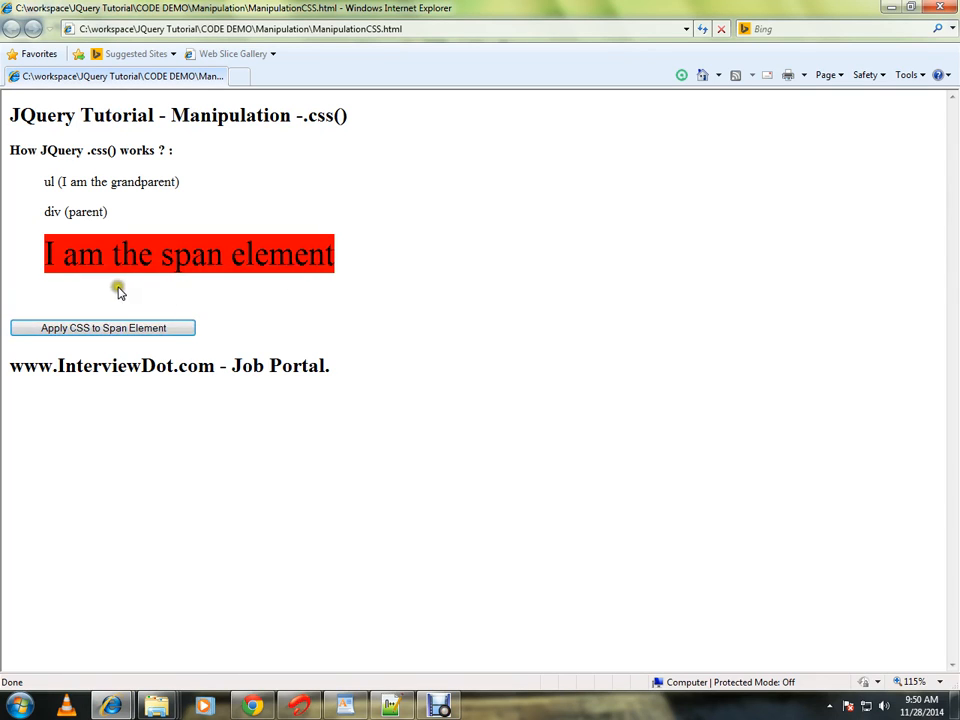
{"action": "mouse_move", "coordinate": [145, 288]}
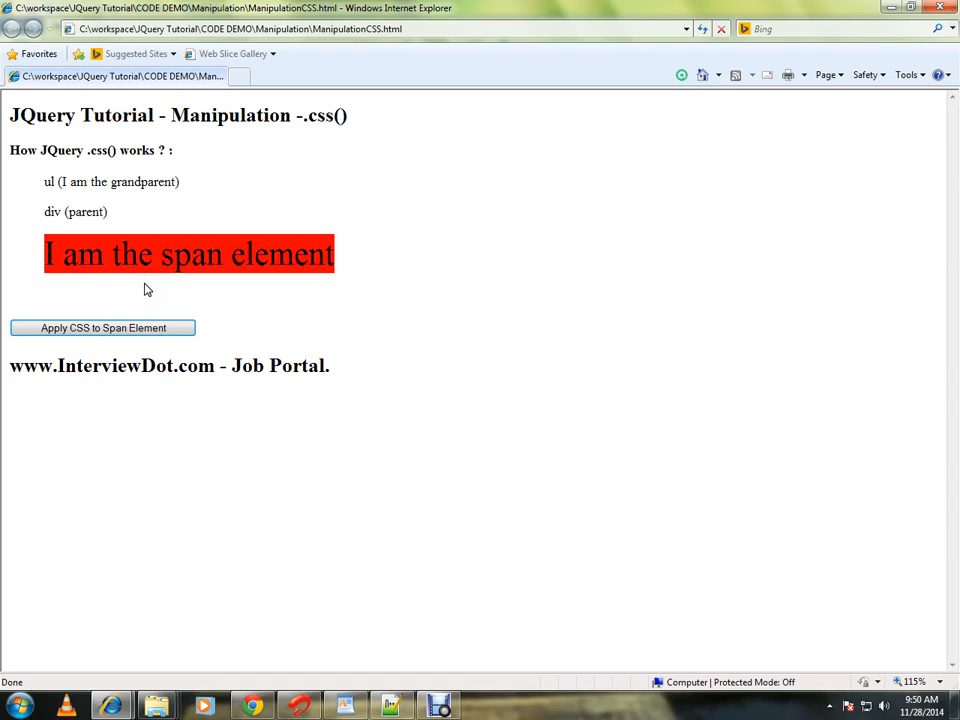
Step: Open the developer tools (F12) on the demo page with the red, enlarged span
{"action": "key", "text": "F12"}
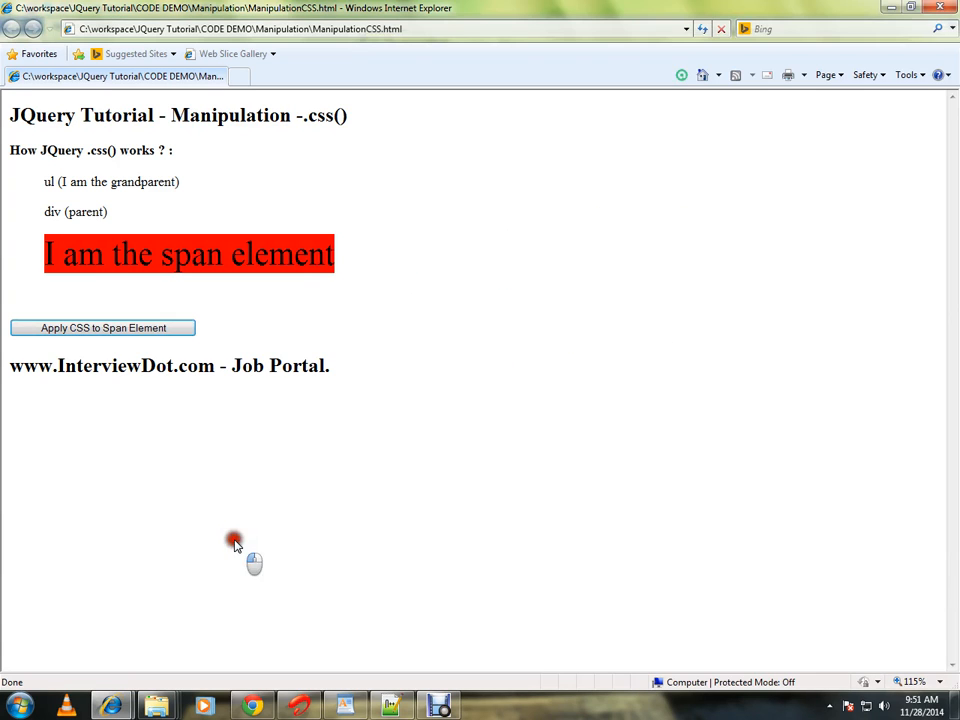
Step: Switch back to WordPad and scroll up to the css() method heading
{"action": "left_click", "coordinate": [345, 706]}
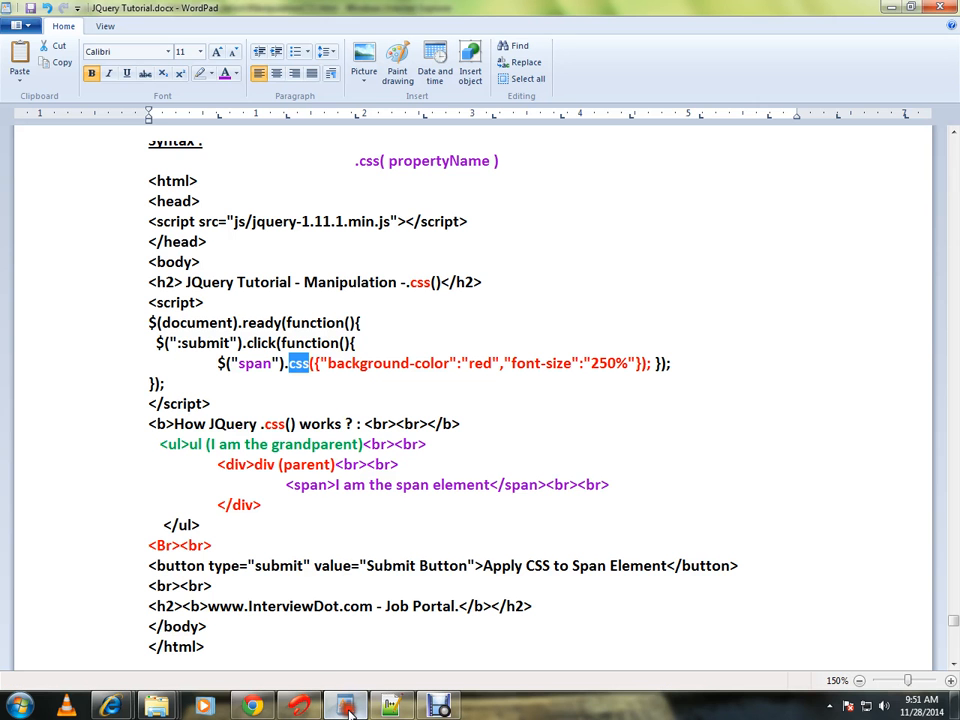
{"action": "scroll", "scroll_direction": "up", "scroll_amount": 3}
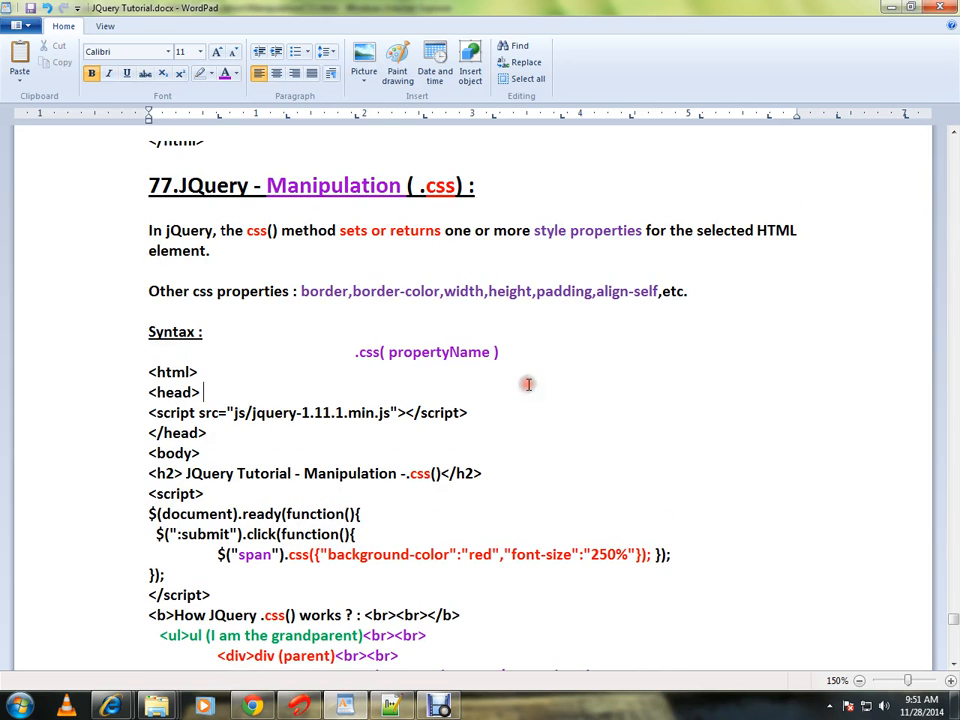
{"action": "mouse_move", "coordinate": [451, 672]}
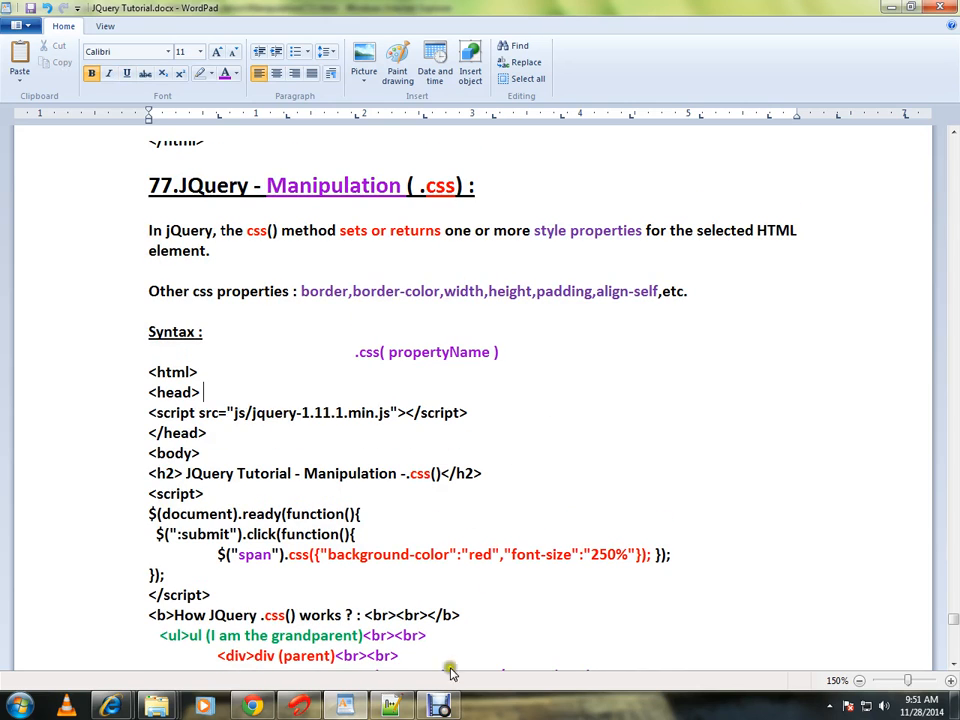